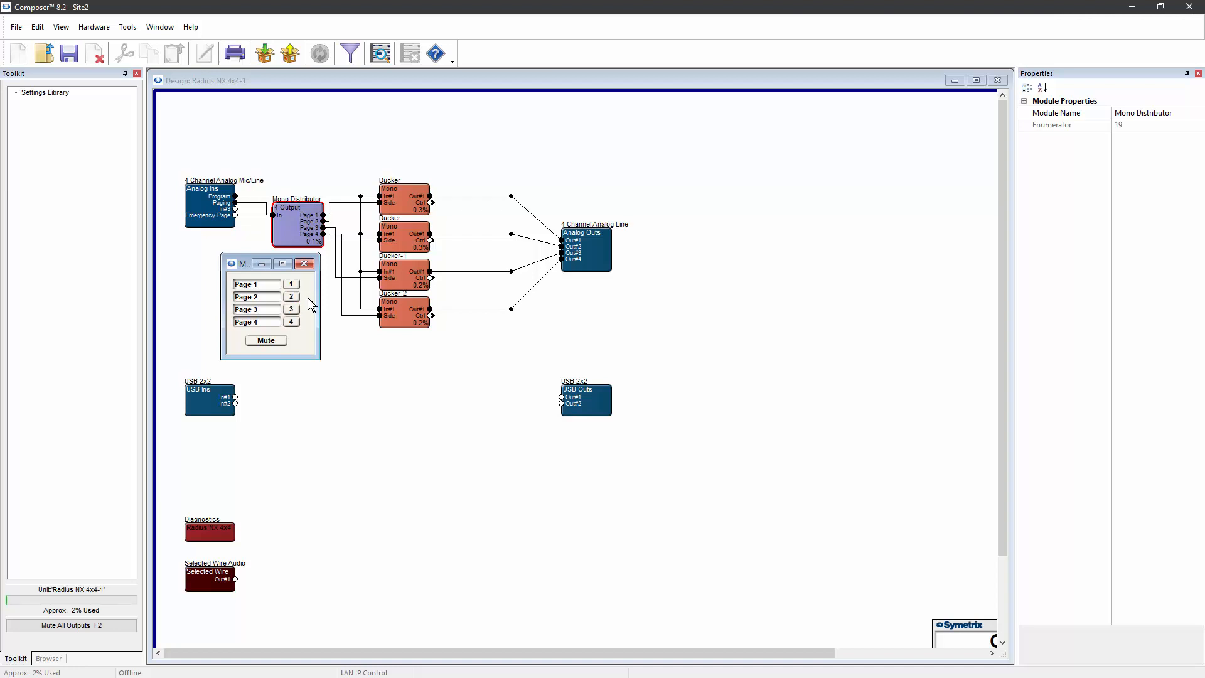
pyautogui.moveTo(474, 380)
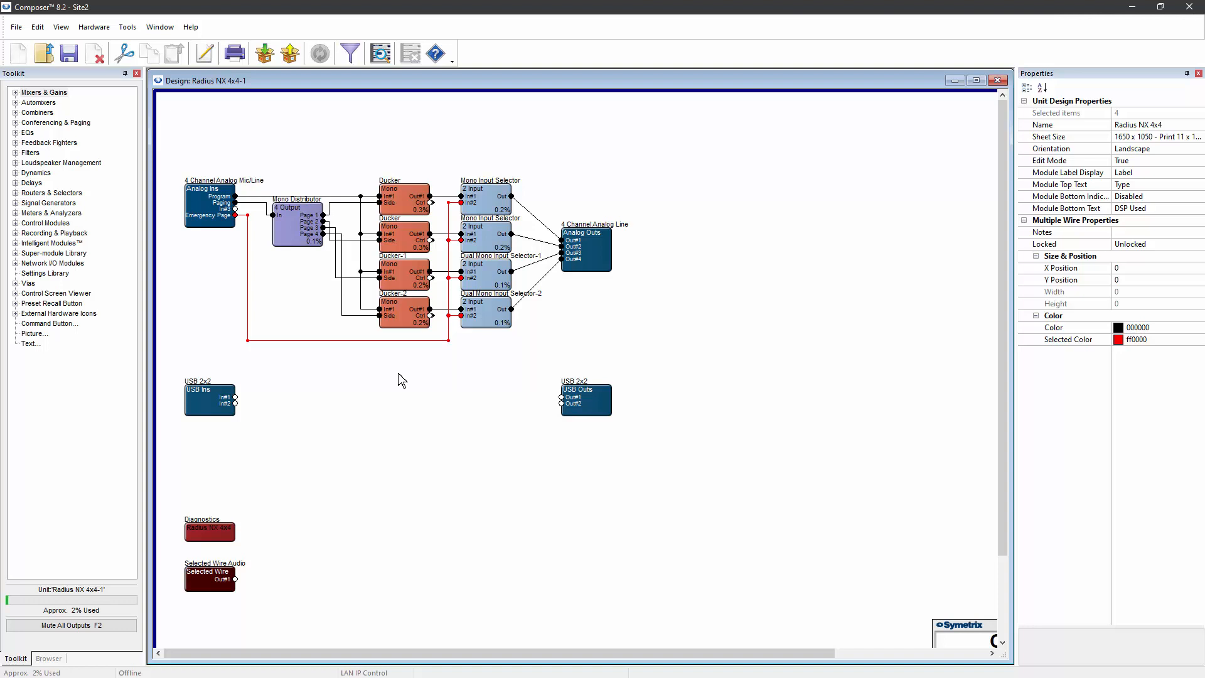
pyautogui.click(311, 308)
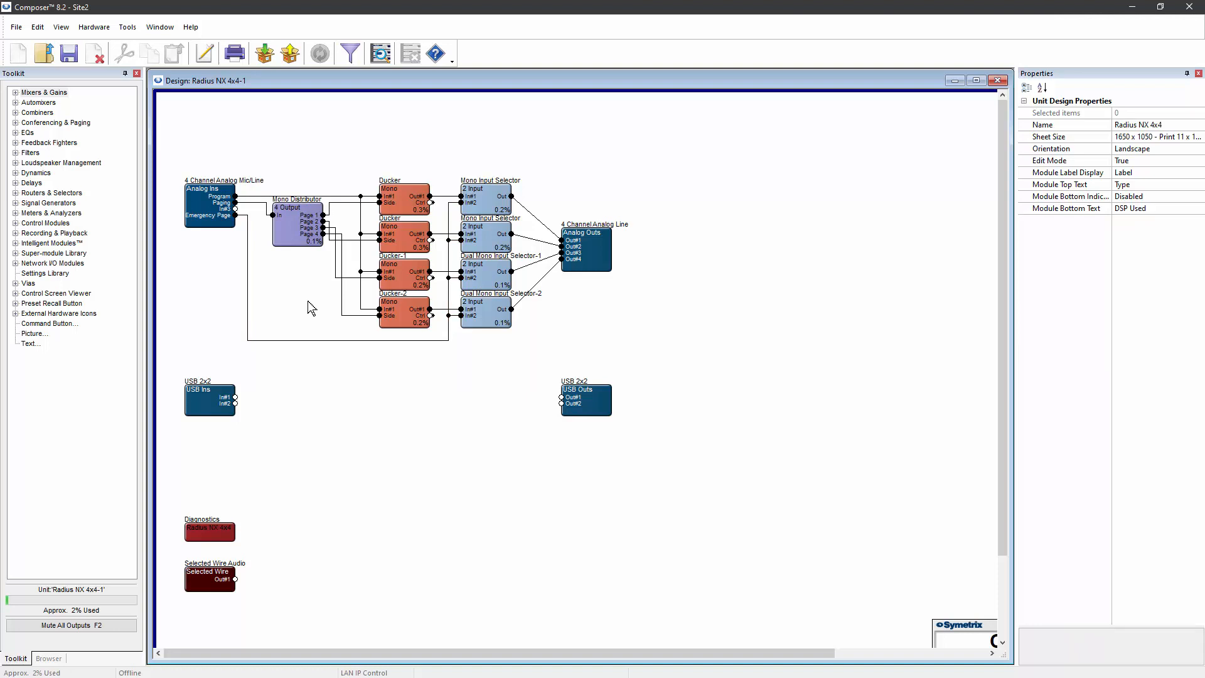
pyautogui.moveTo(322, 323)
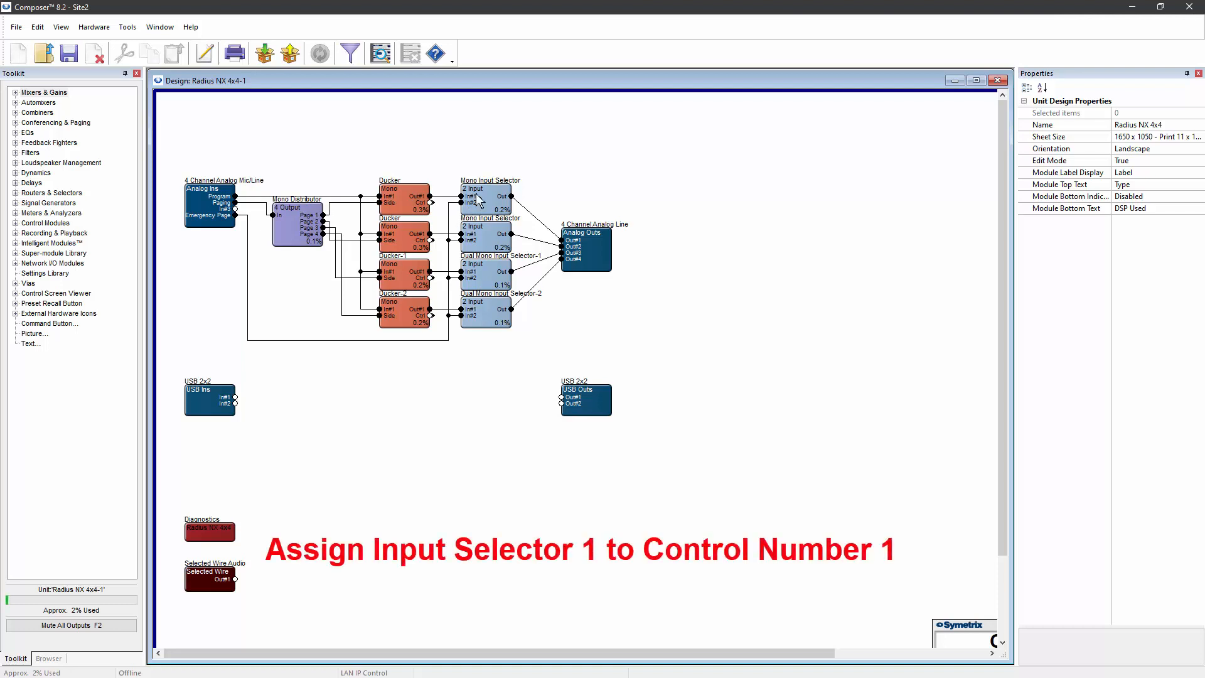
# Assign remote control number 1 to selectors 1-3, entering the number manually for each.
pyautogui.rightClick(486, 198)
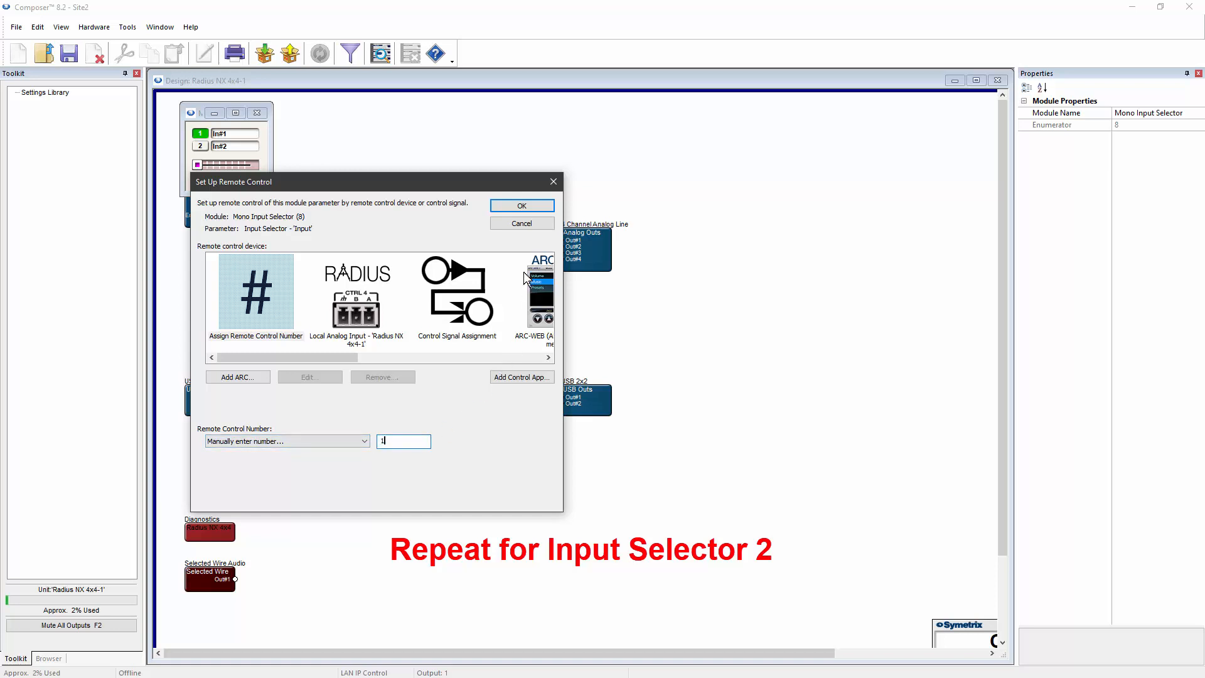
pyautogui.click(521, 205)
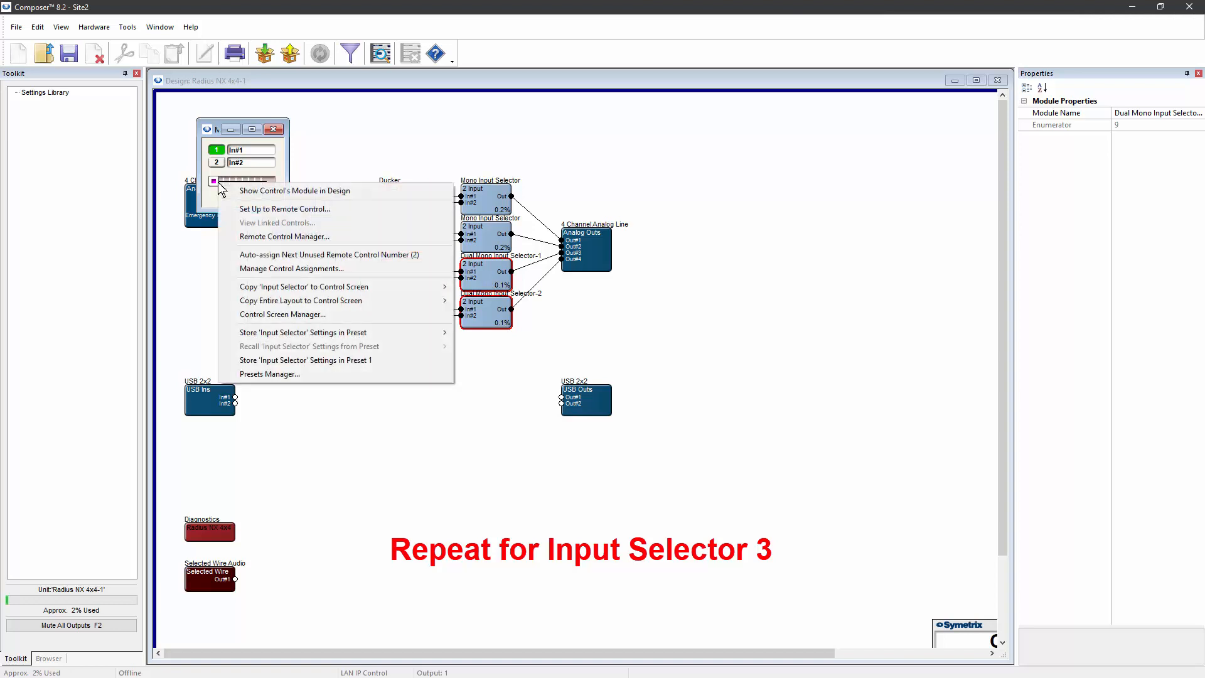
pyautogui.click(284, 209)
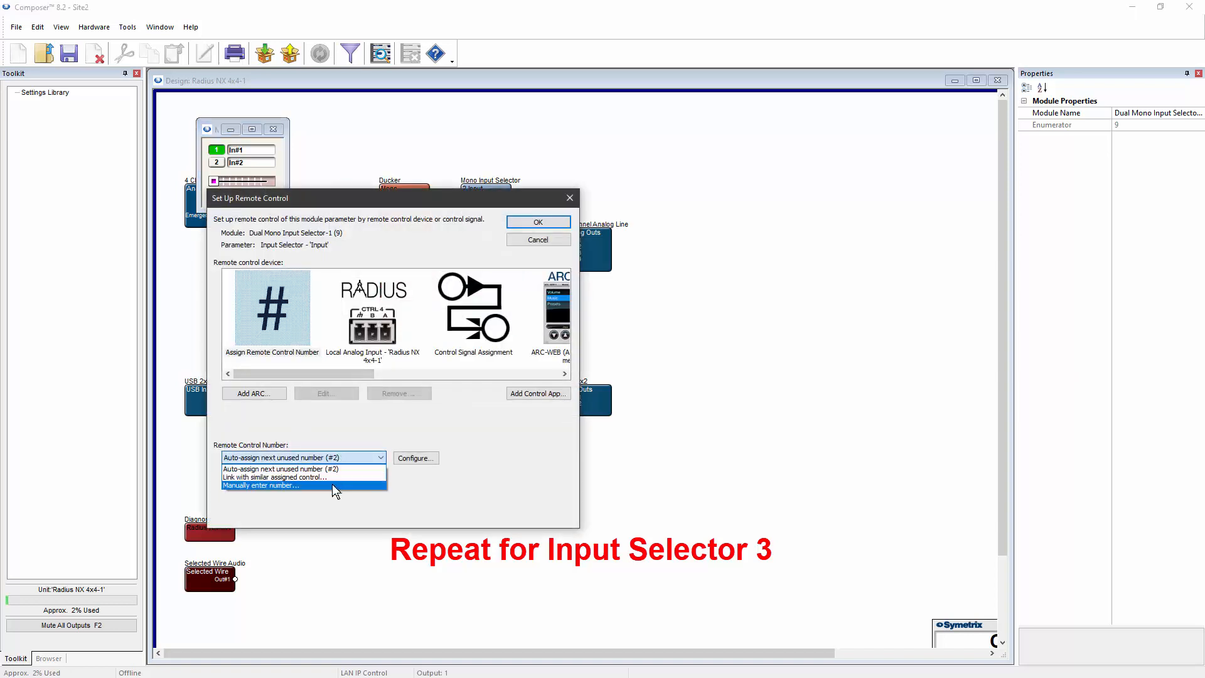
pyautogui.click(261, 484)
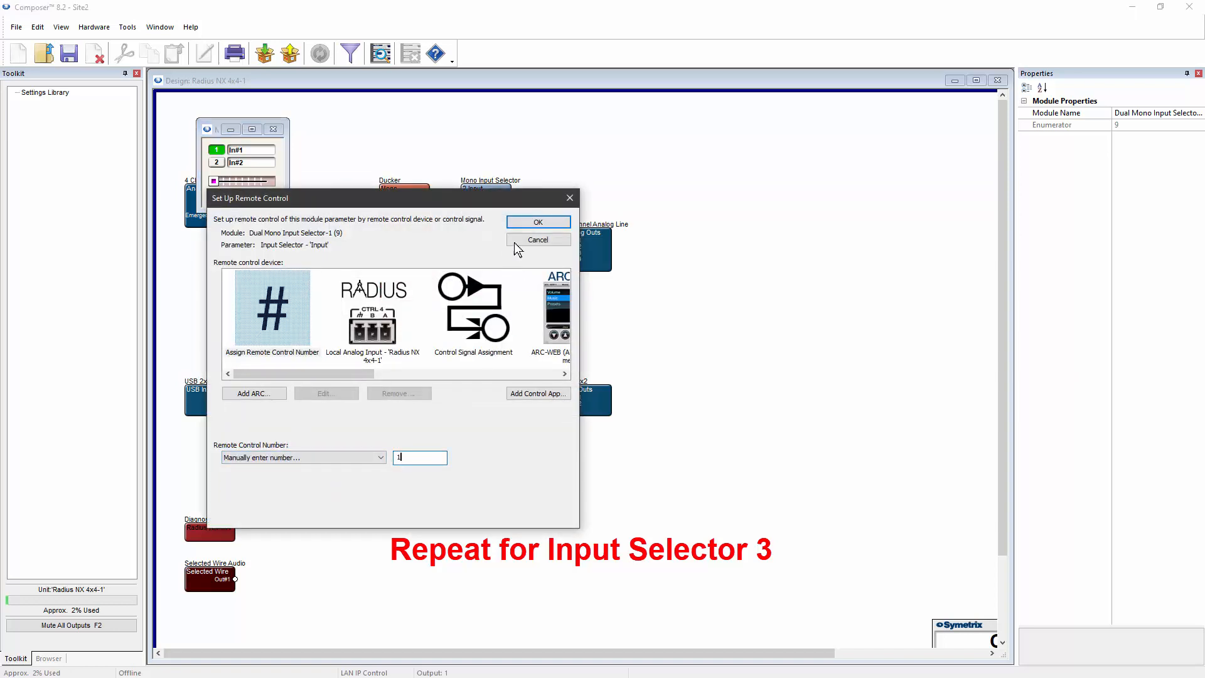
pyautogui.click(537, 221)
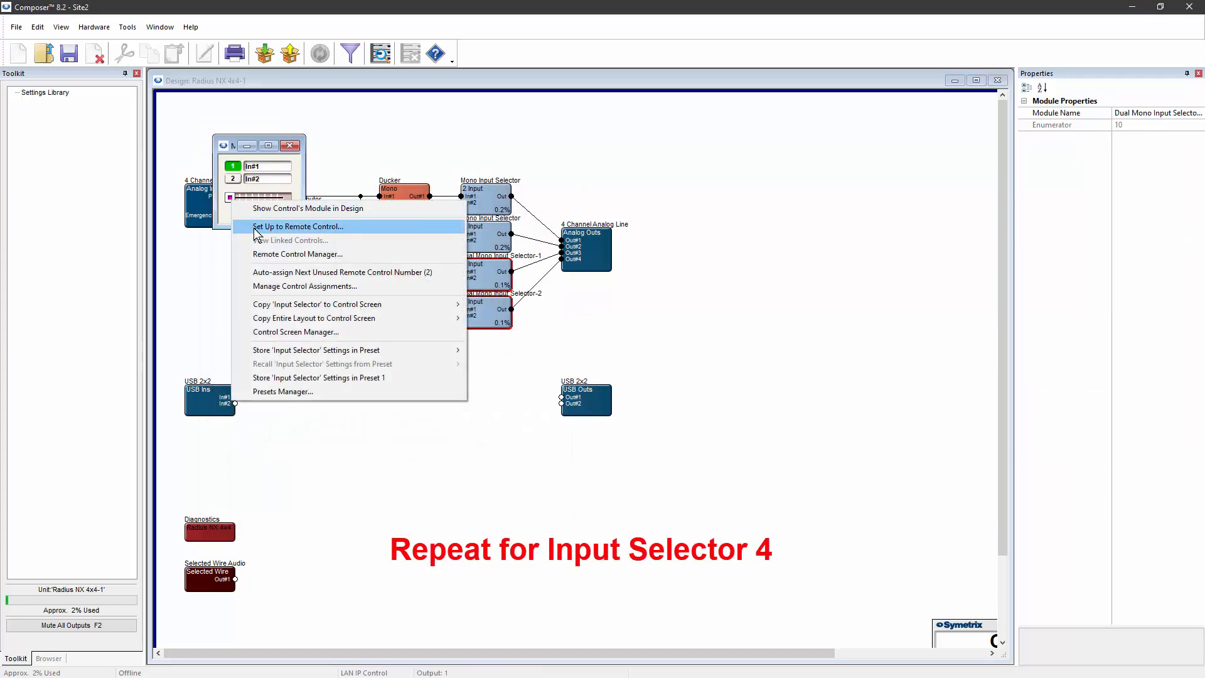
# Assign remote control number 1 to selector 4 and accept linking it with the others.
pyautogui.click(299, 226)
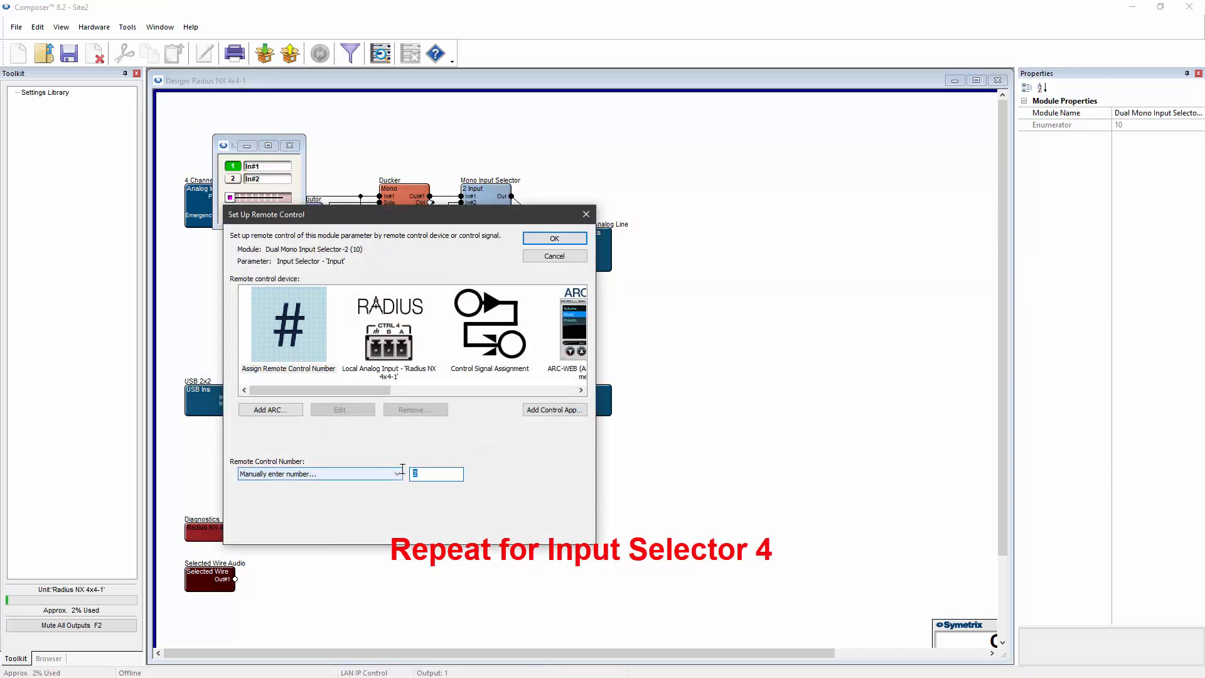
pyautogui.click(554, 237)
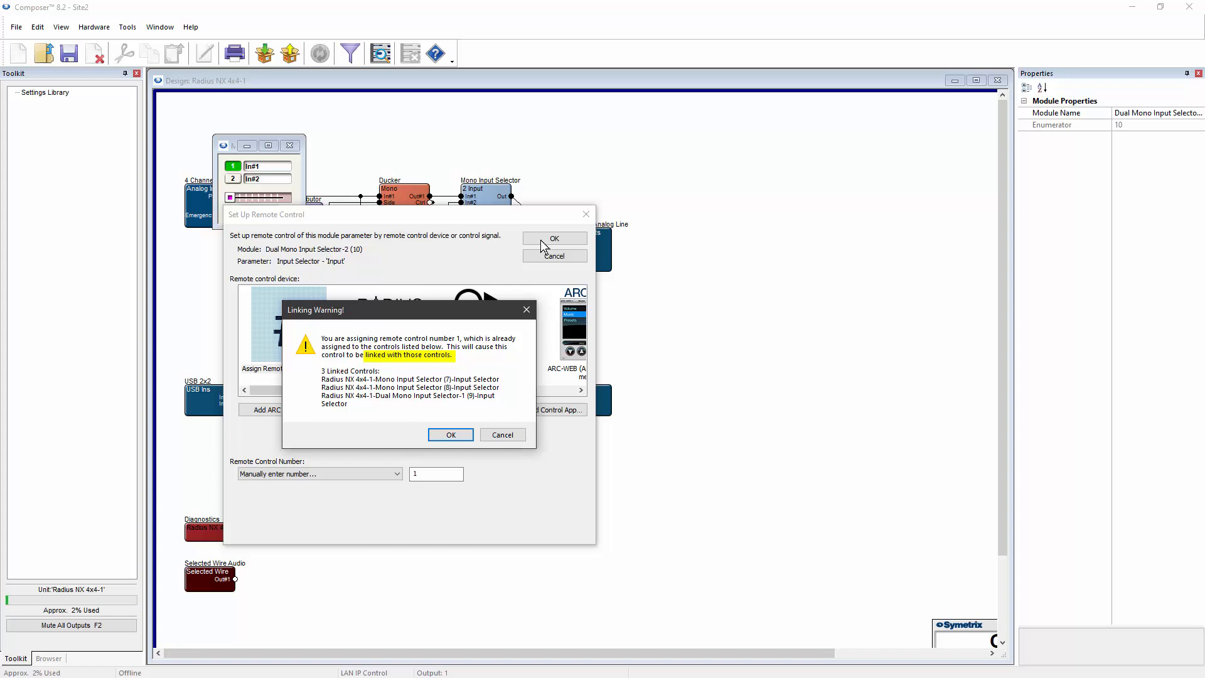
pyautogui.click(450, 434)
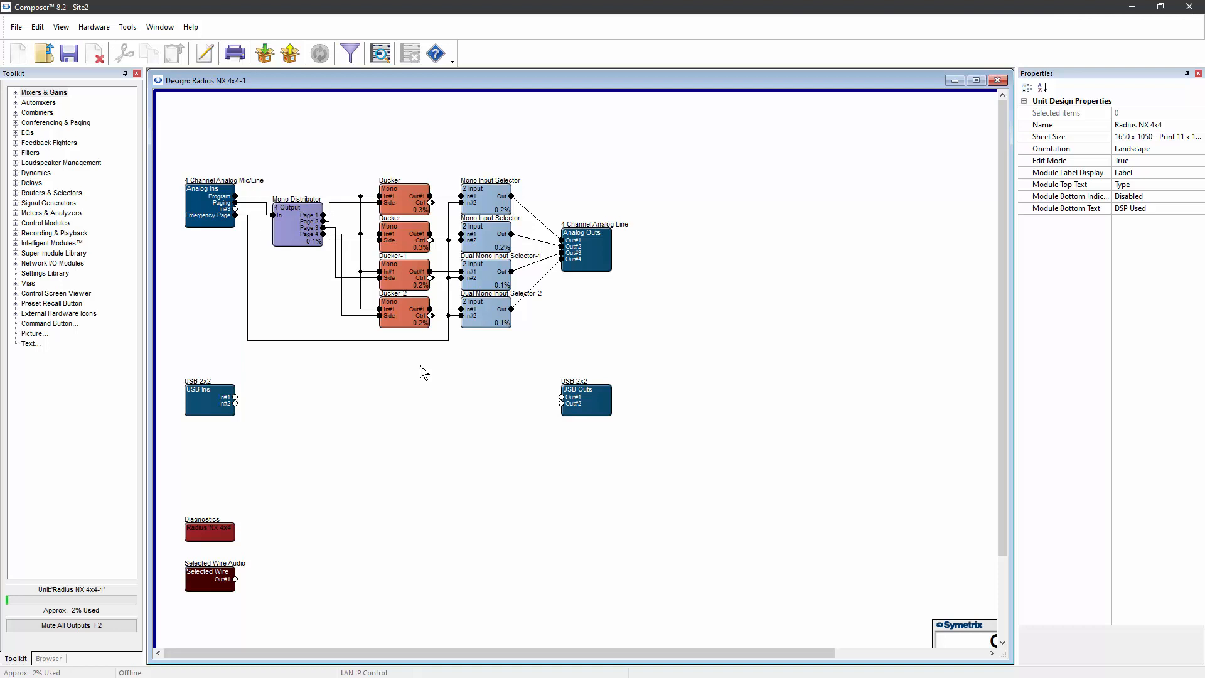
pyautogui.moveTo(464, 443)
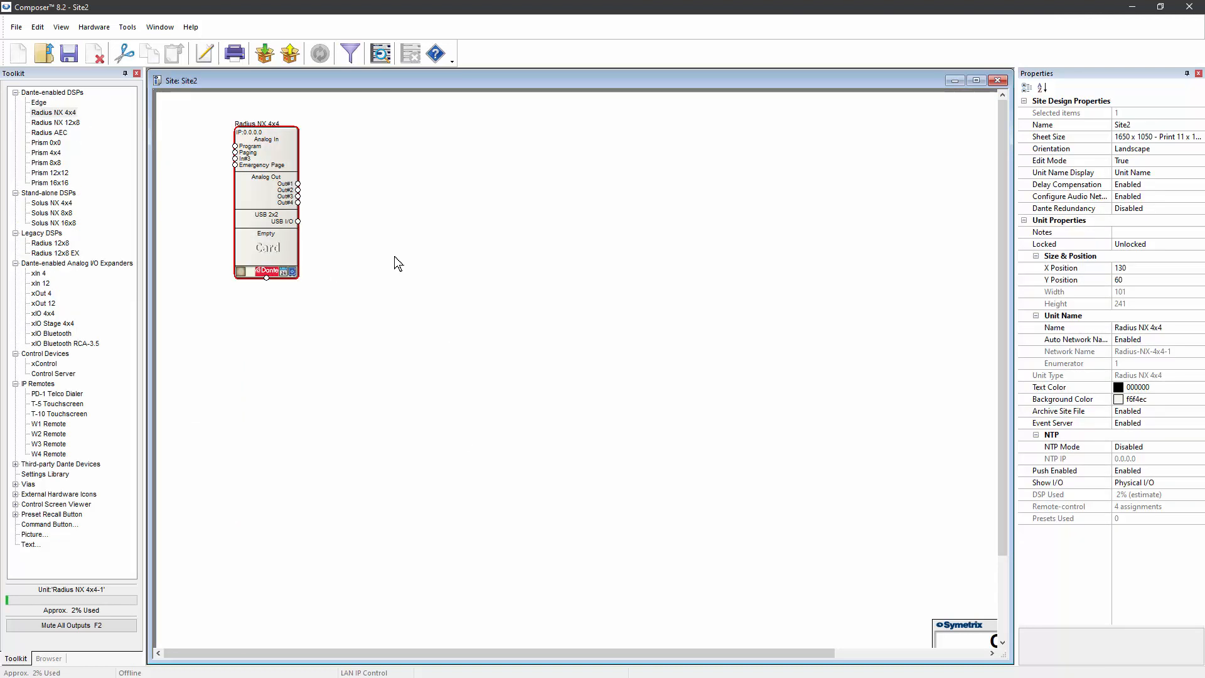
# Set Radius NX 4x4 external control input 1 to Dual Switch Closure in Unit Properties.
pyautogui.rightClick(265, 188)
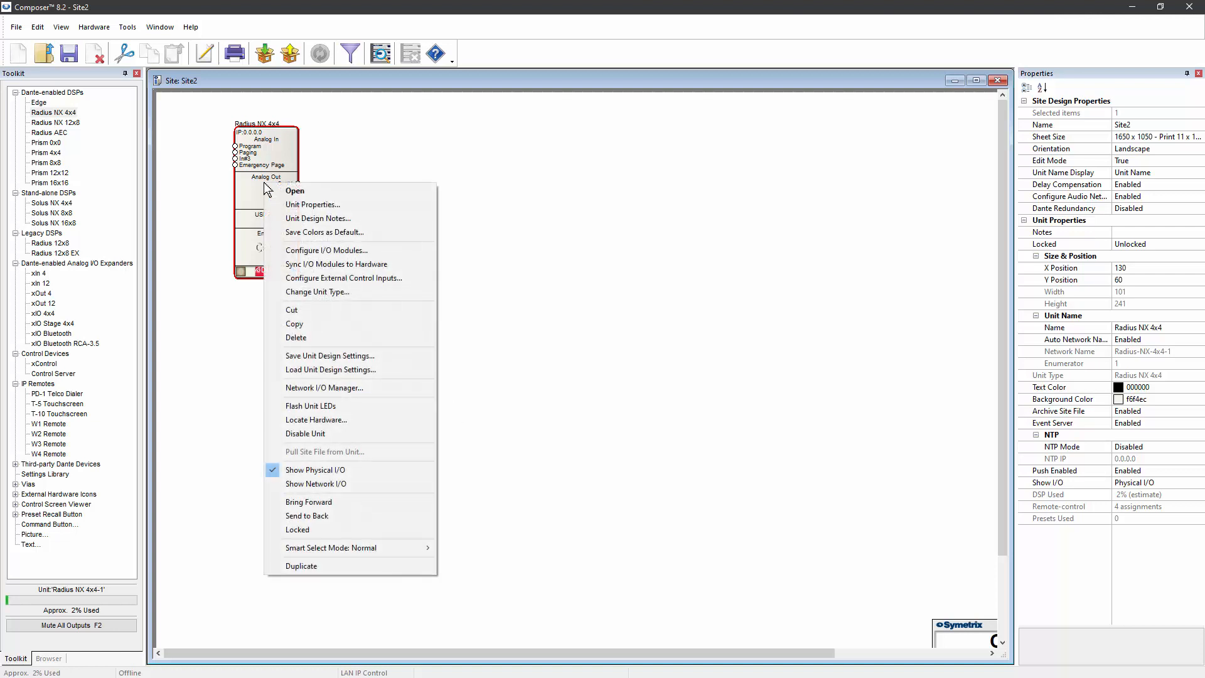
pyautogui.moveTo(313, 204)
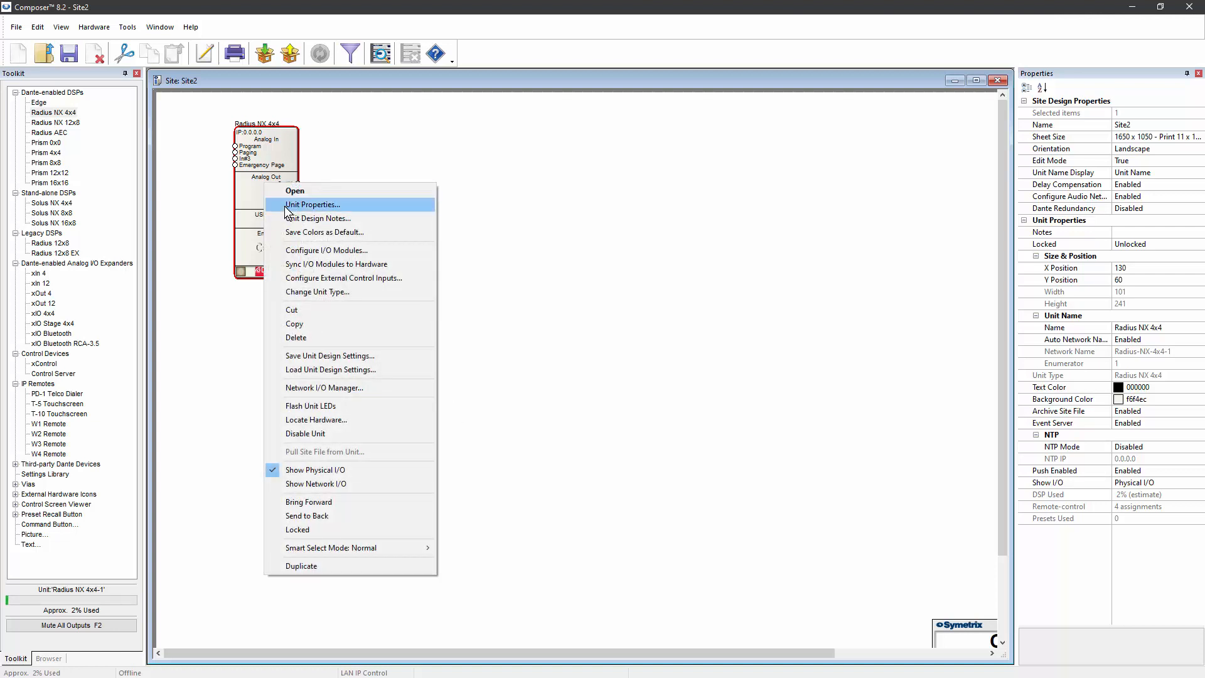
pyautogui.click(312, 204)
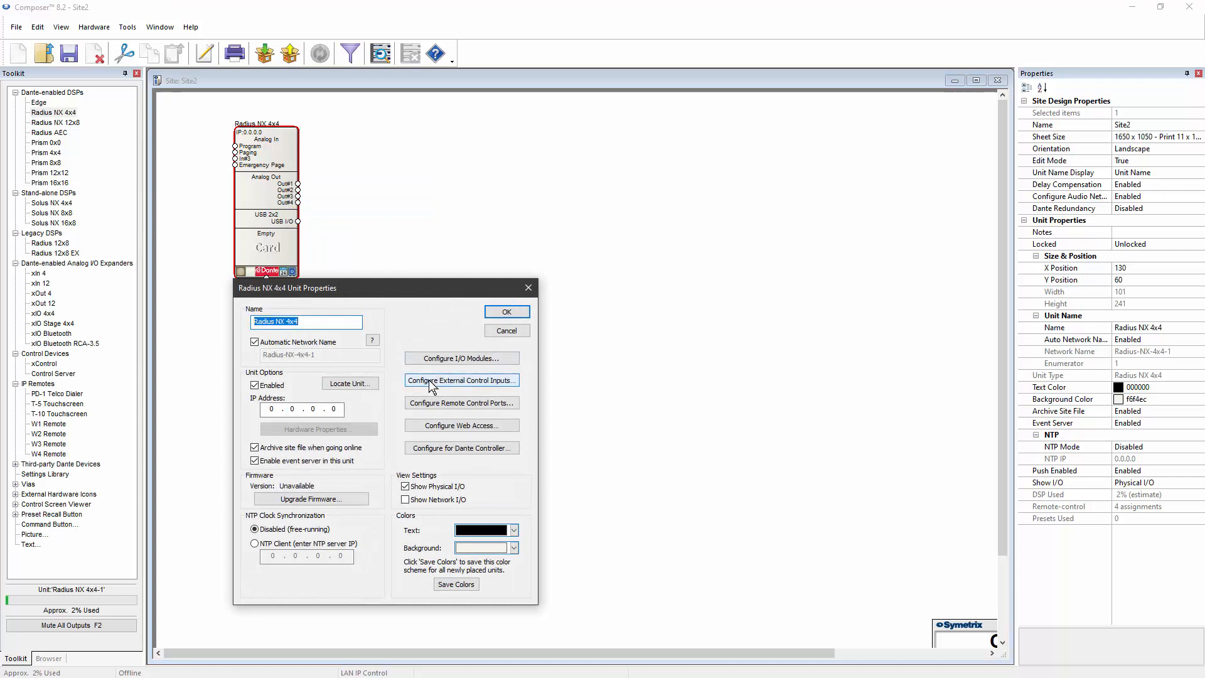
pyautogui.click(460, 379)
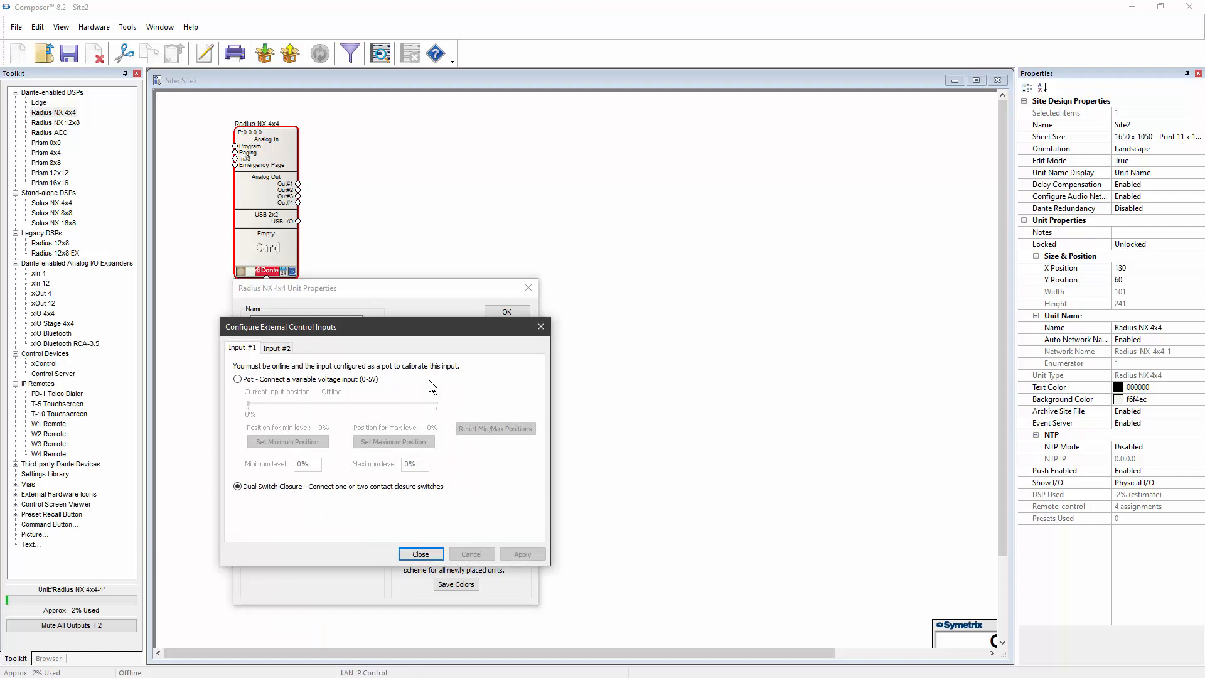
pyautogui.click(238, 379)
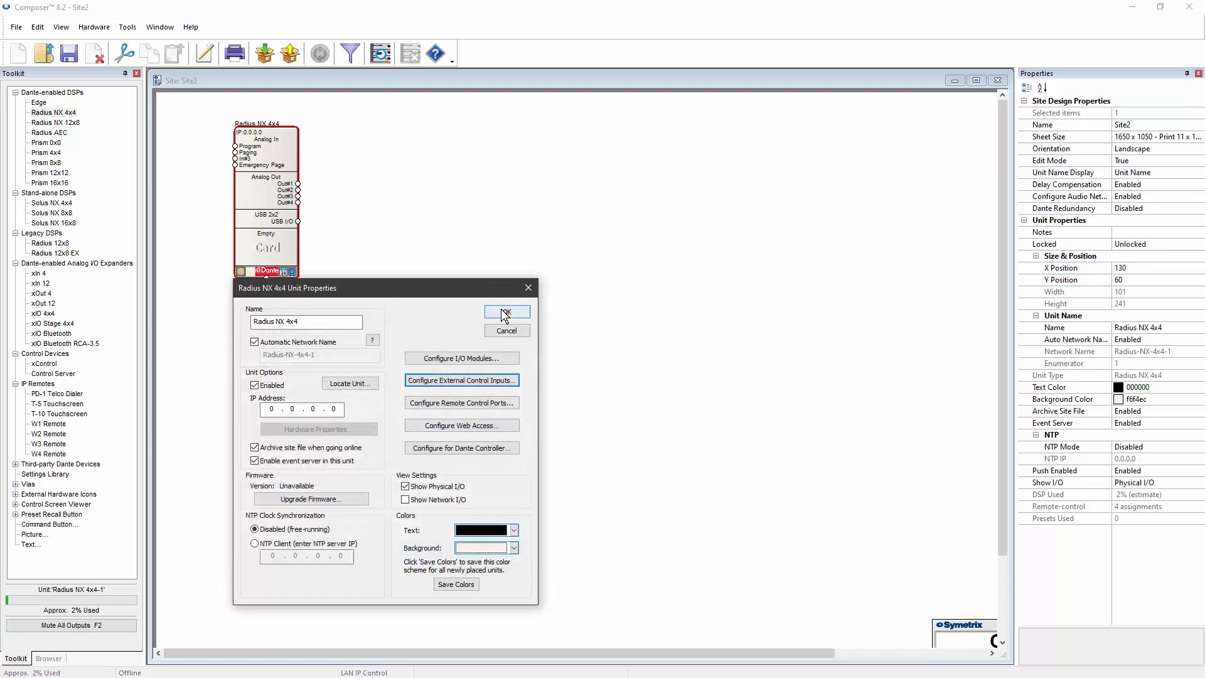
pyautogui.click(506, 311)
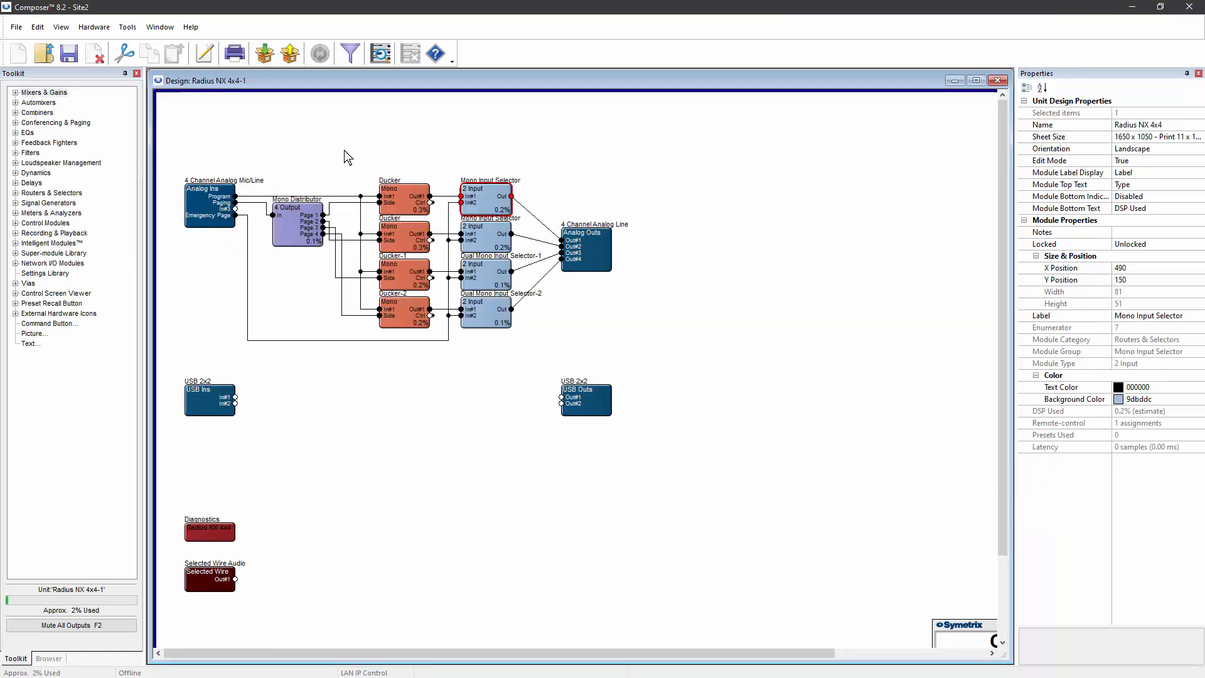
# Tie the linked input selectors to the Radius NX local analog control input Port 1.
pyautogui.doubleClick(484, 198)
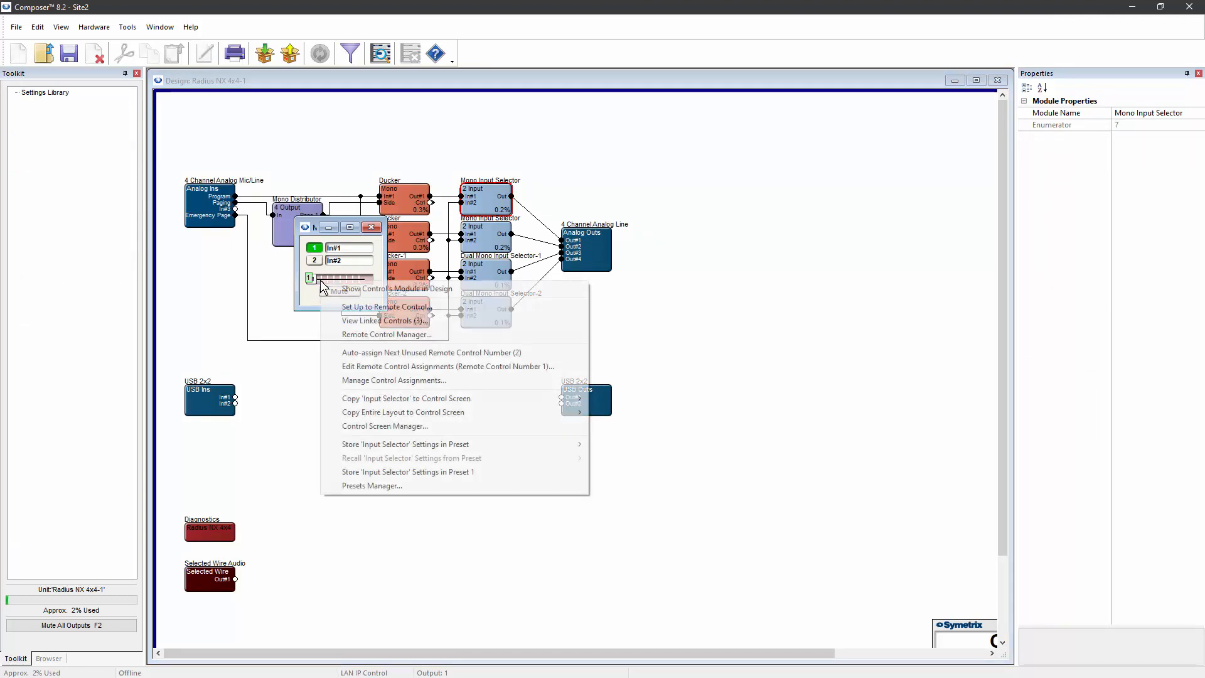
pyautogui.click(385, 306)
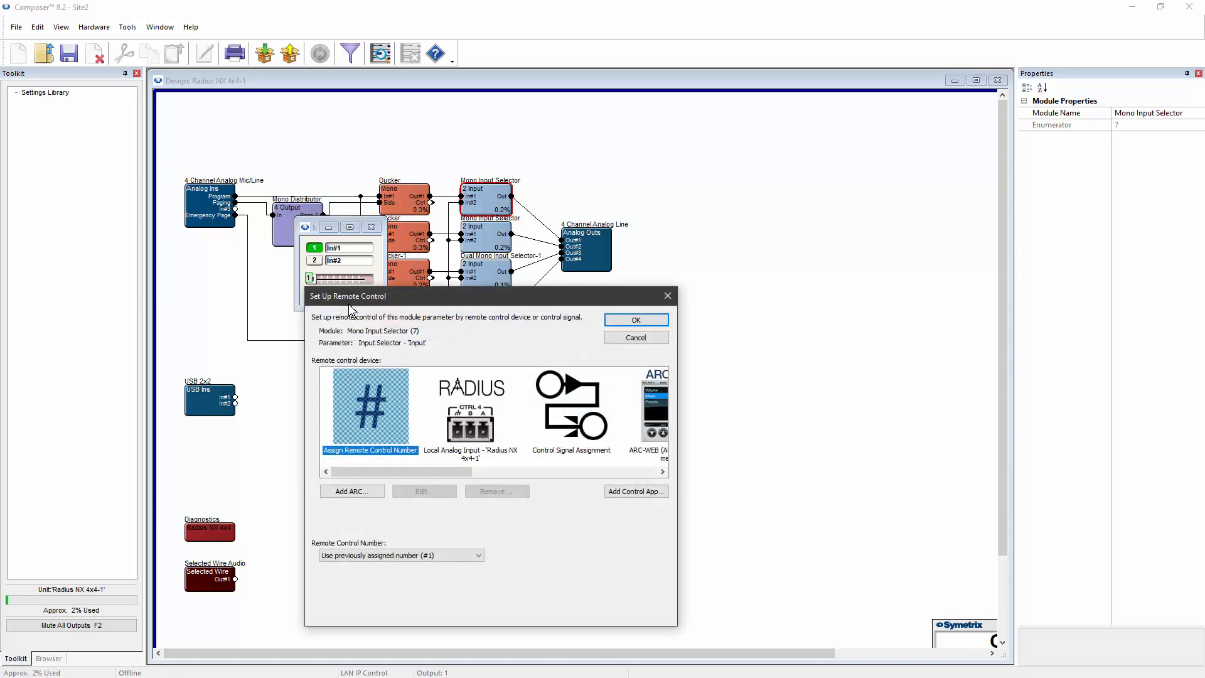
pyautogui.click(470, 406)
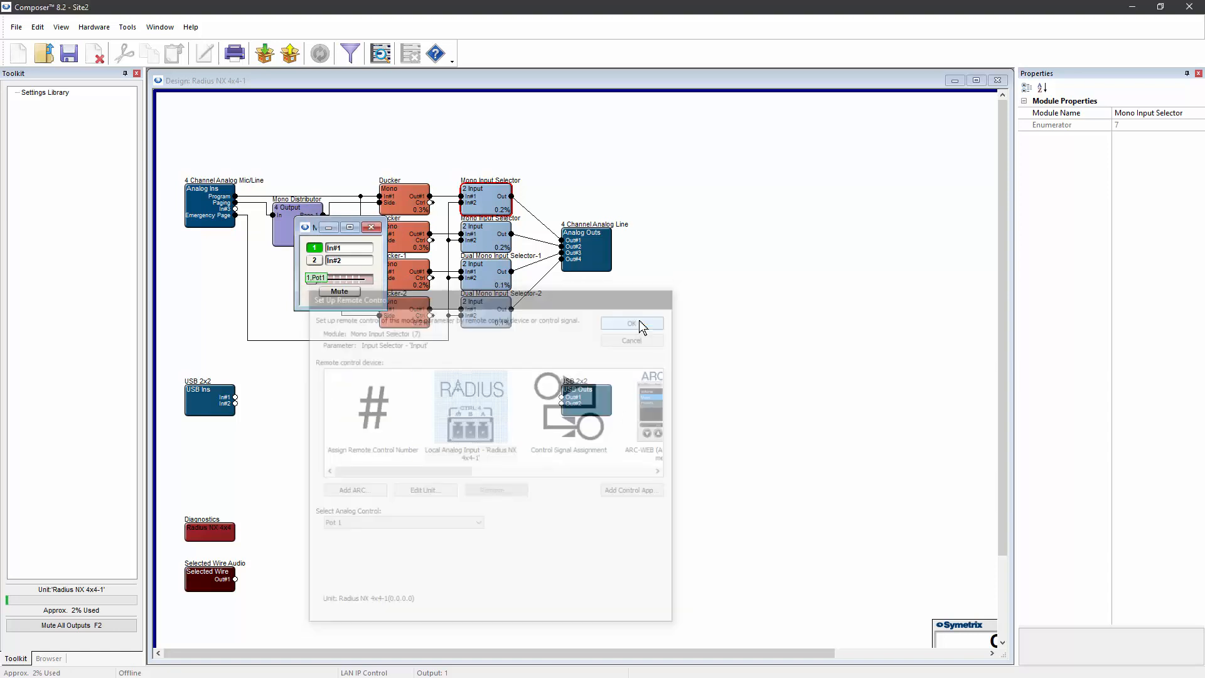
pyautogui.click(629, 323)
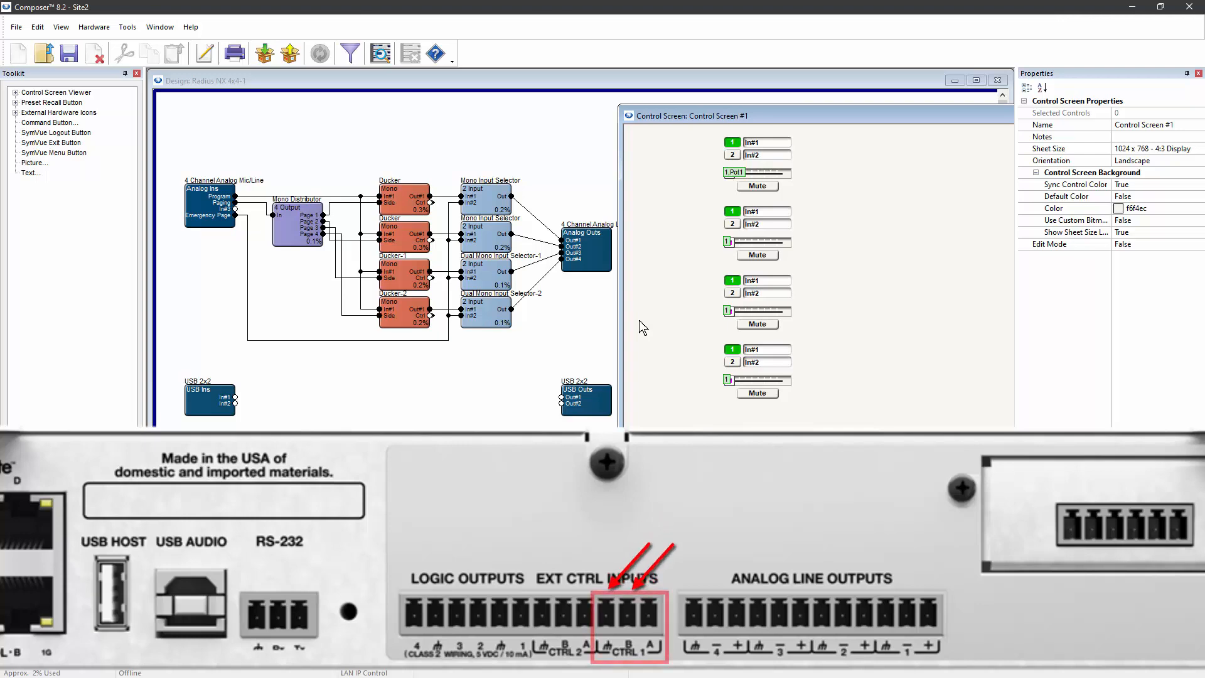
# Take the Site2 design online with the hardware from the control screen.
pyautogui.click(318, 53)
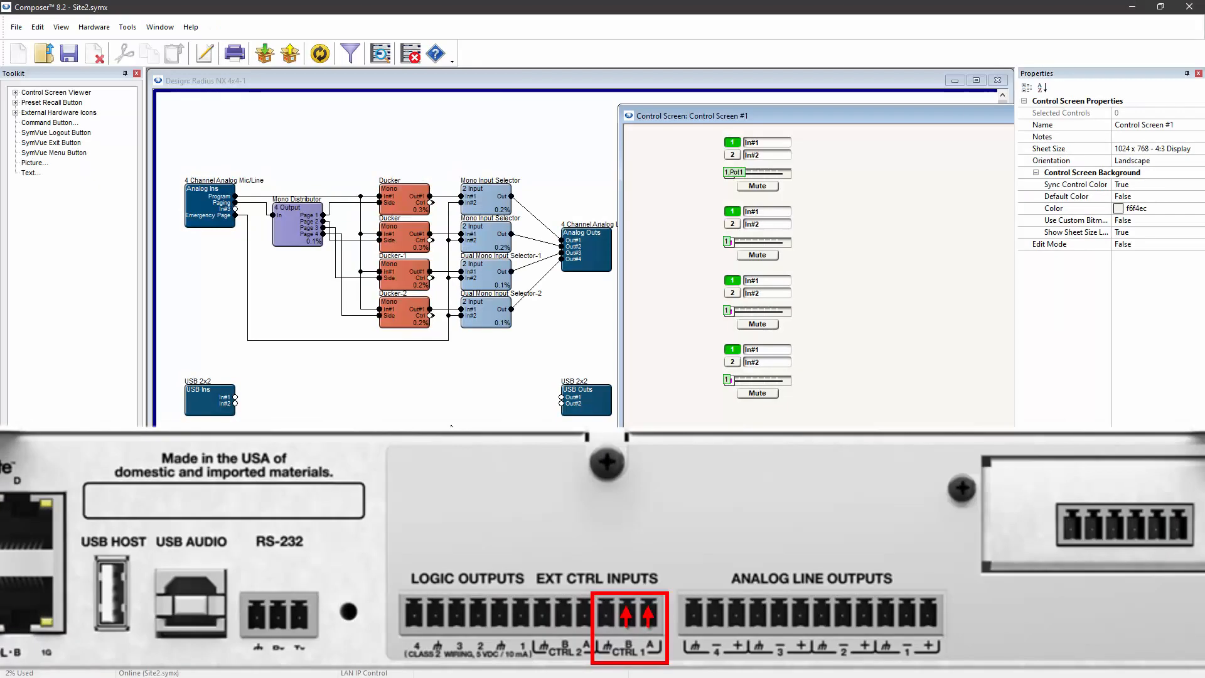